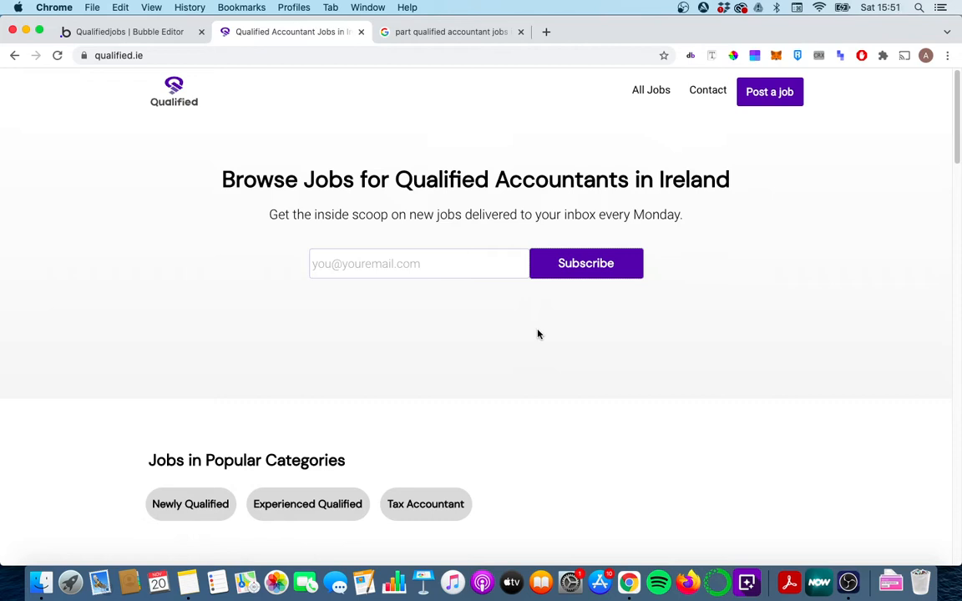
mouse_move(132, 97)
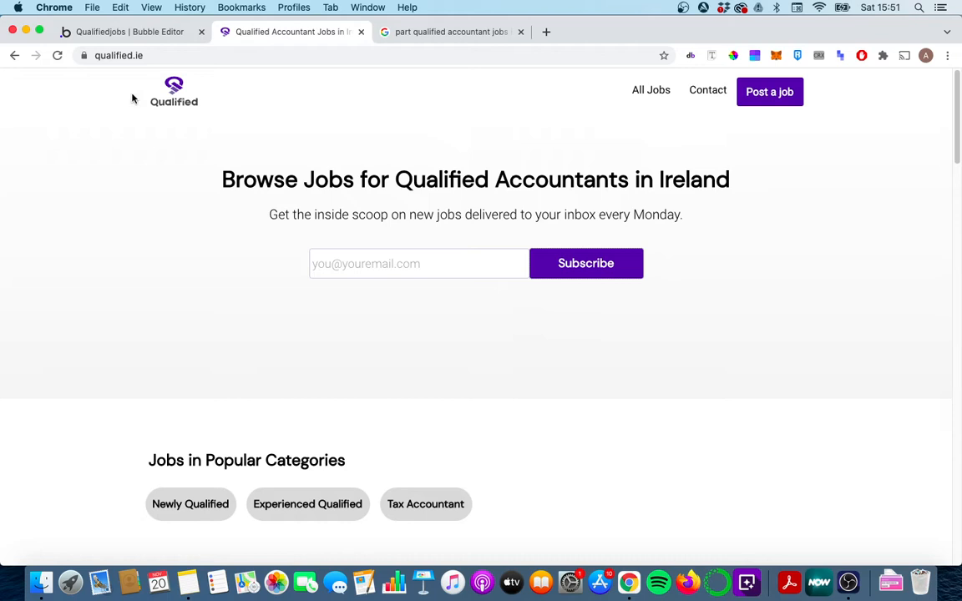
Step: Visit the live Newly Qualified category page, then return to the Qualified homepage
left_click(125, 32)
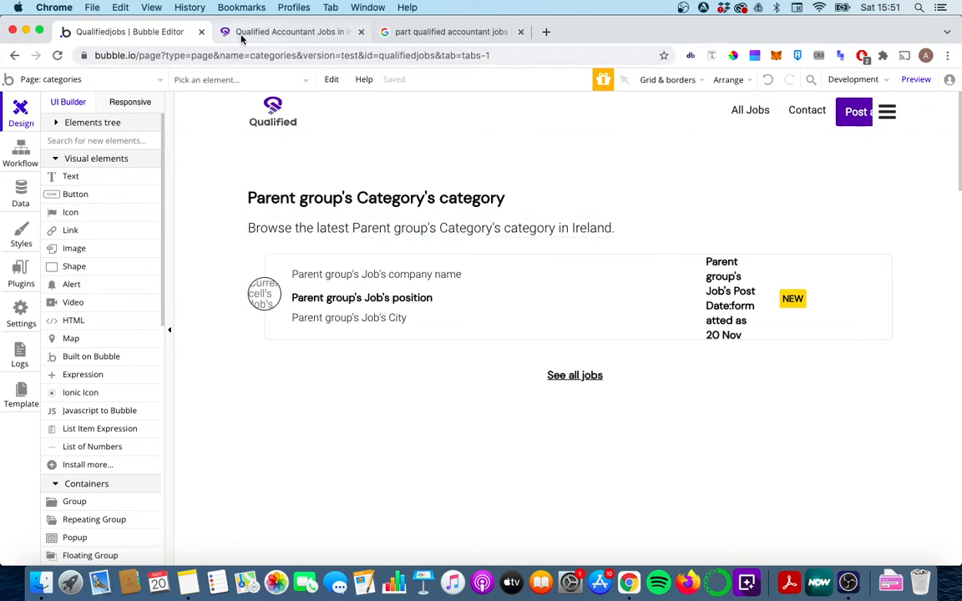
left_click(288, 32)
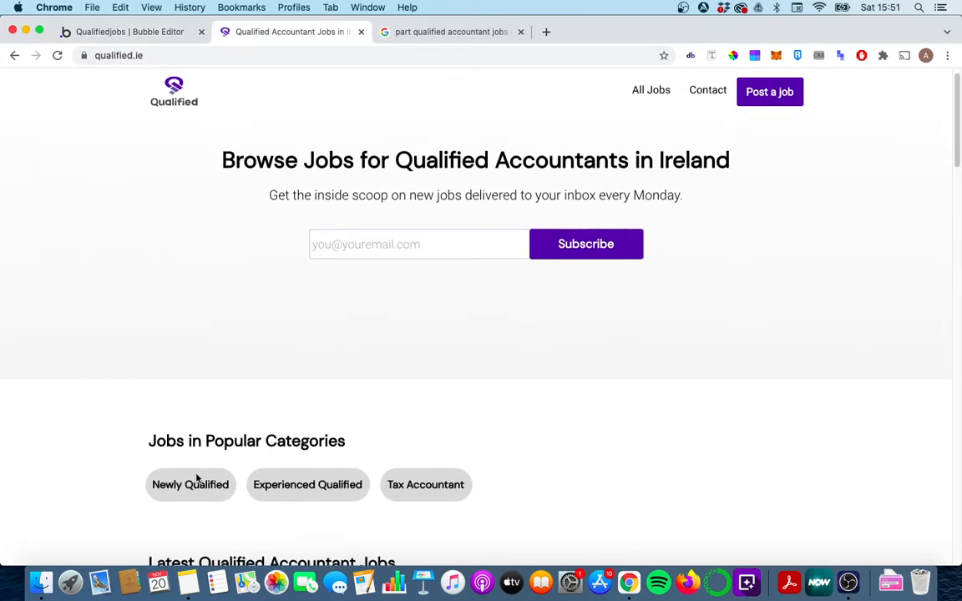
left_click(191, 484)
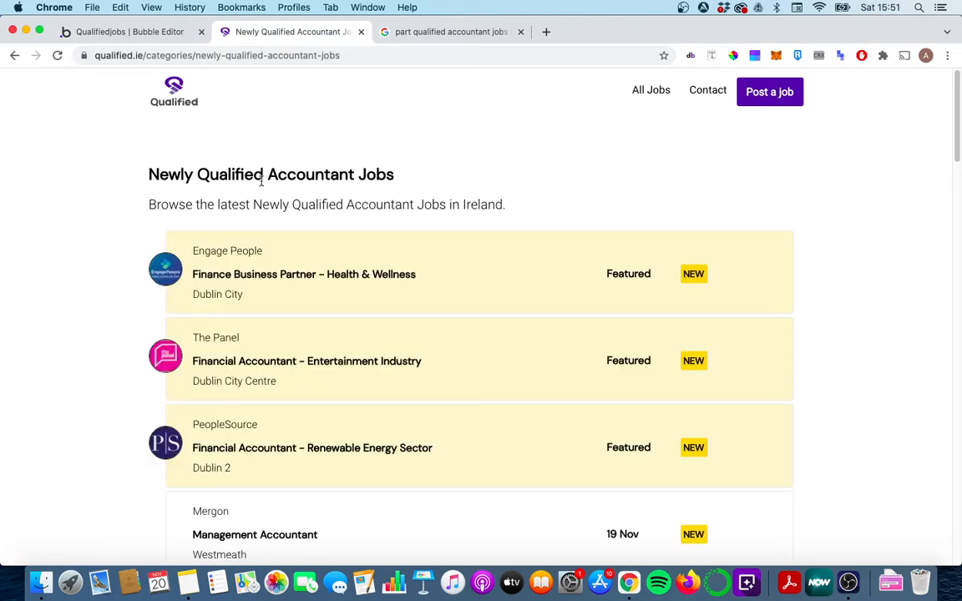
mouse_move(300, 247)
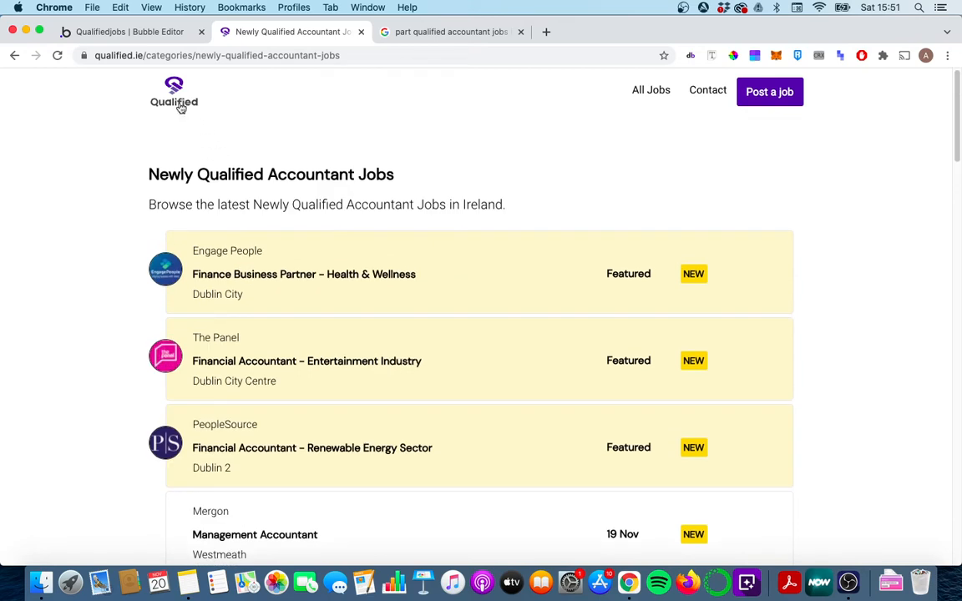
left_click(173, 93)
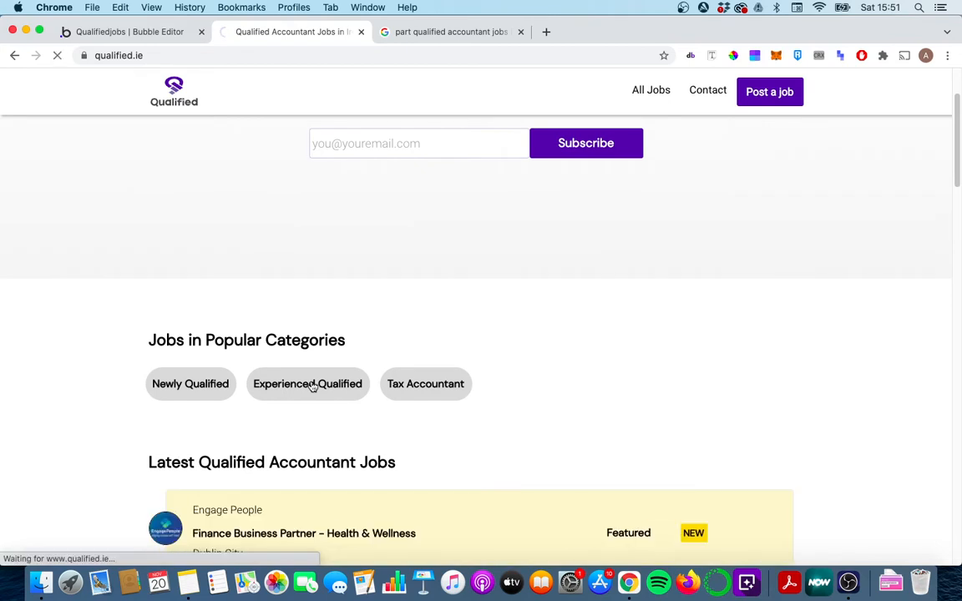
Step: Open the live Experienced Qualified category page and glance at the Google results
left_click(307, 383)
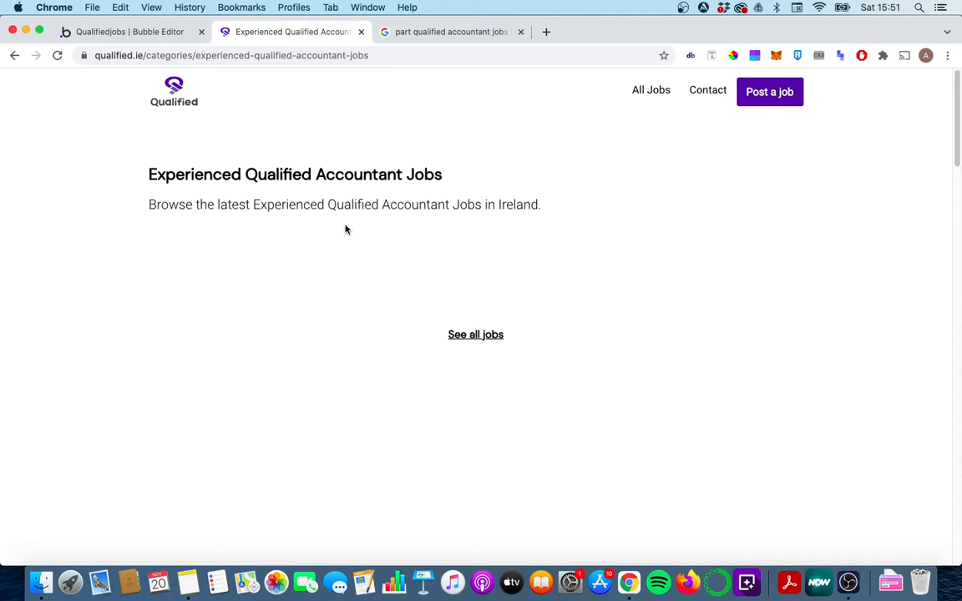
left_click(475, 333)
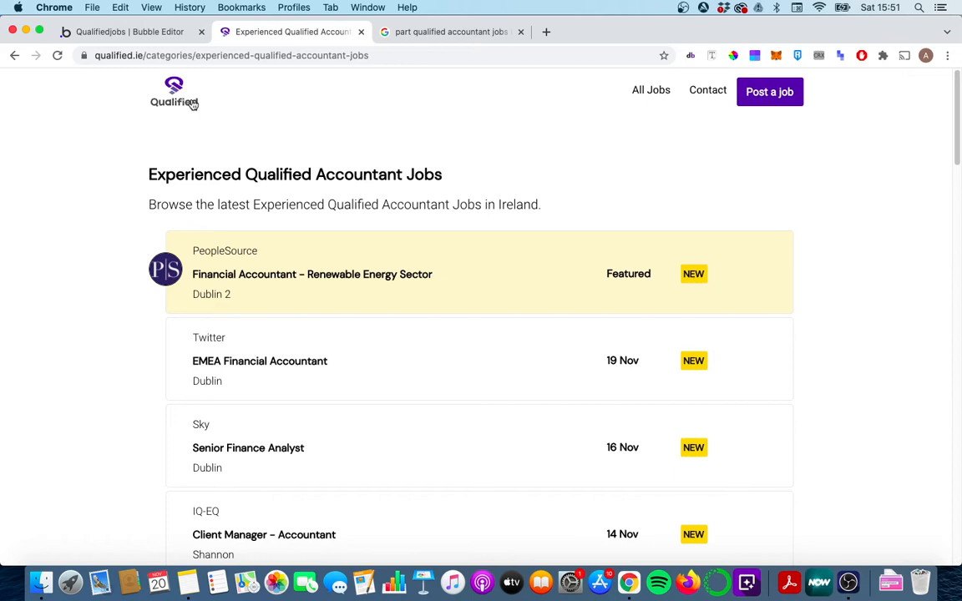
mouse_move(242, 181)
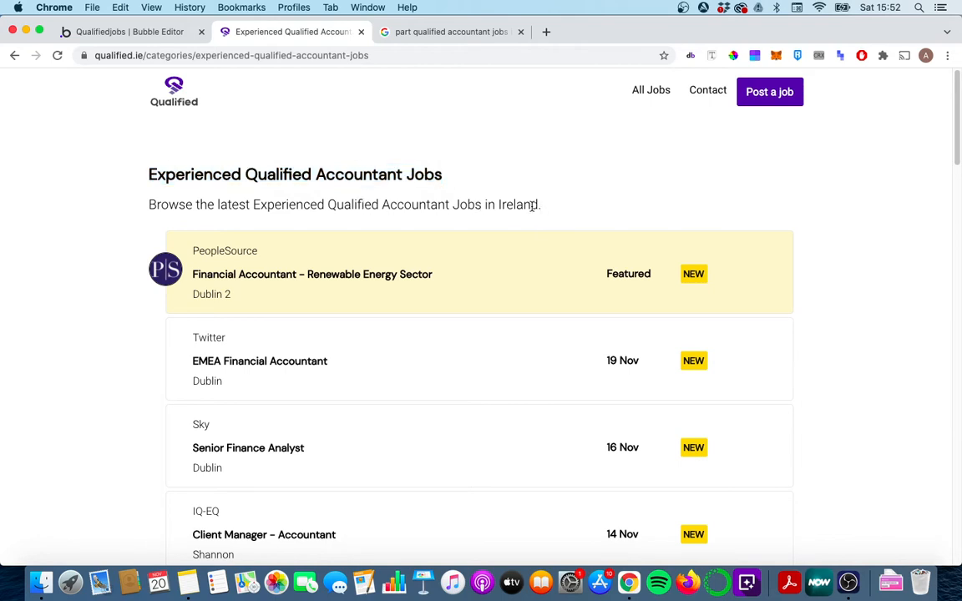
left_click(450, 32)
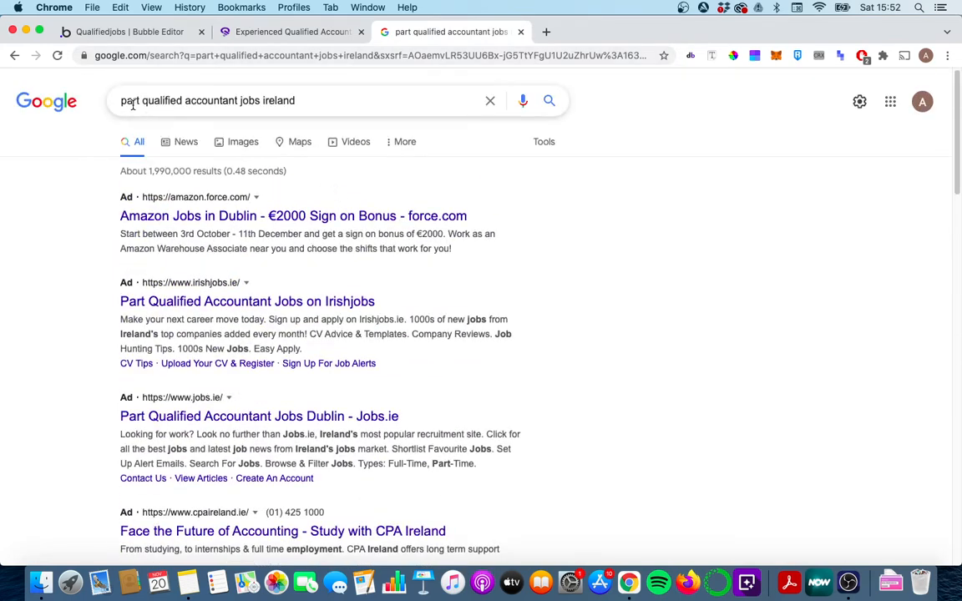
left_click(288, 32)
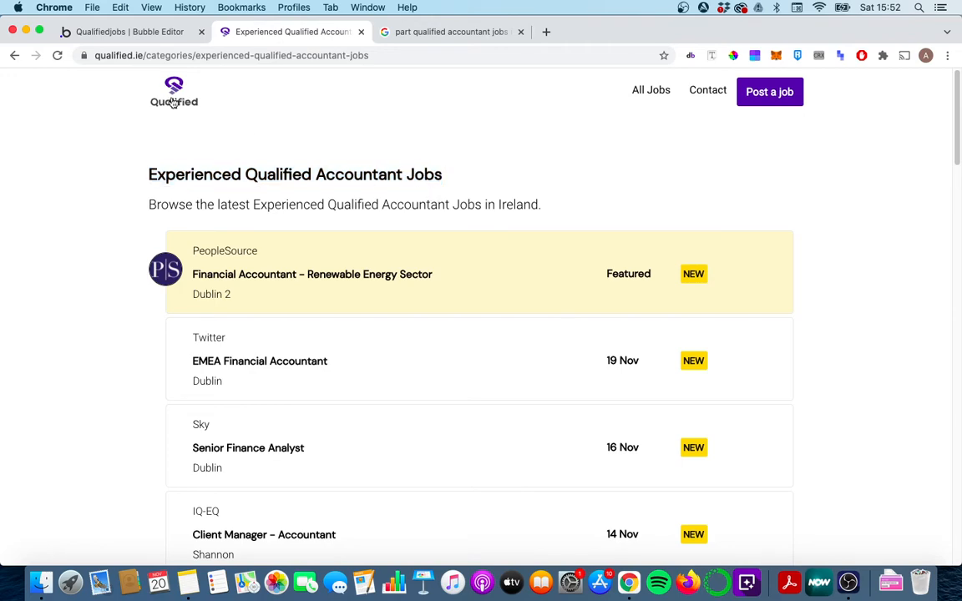
left_click(130, 32)
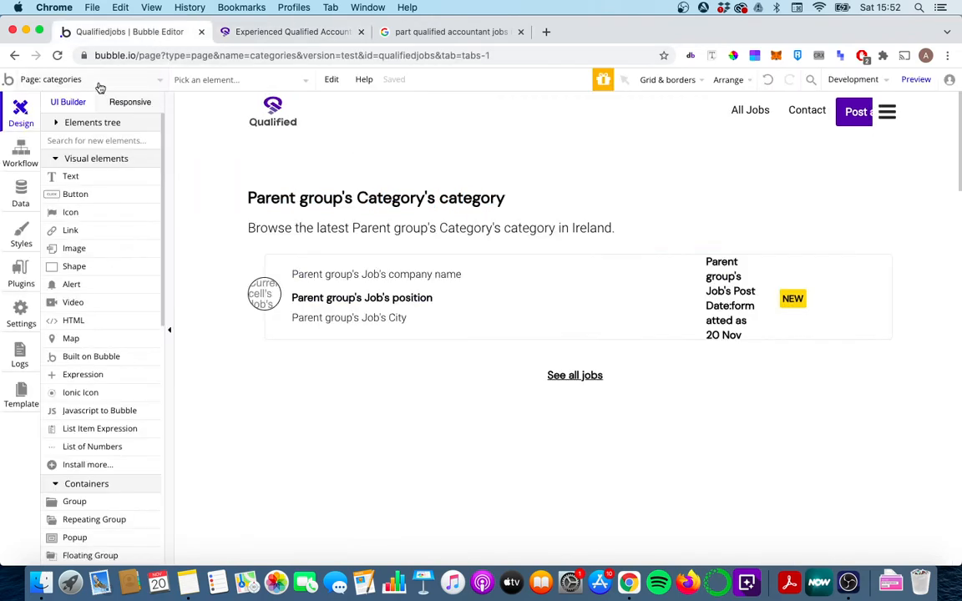
Step: Inspect the categories page's dynamic title, the Categories slugs, and the live category page
left_click(363, 79)
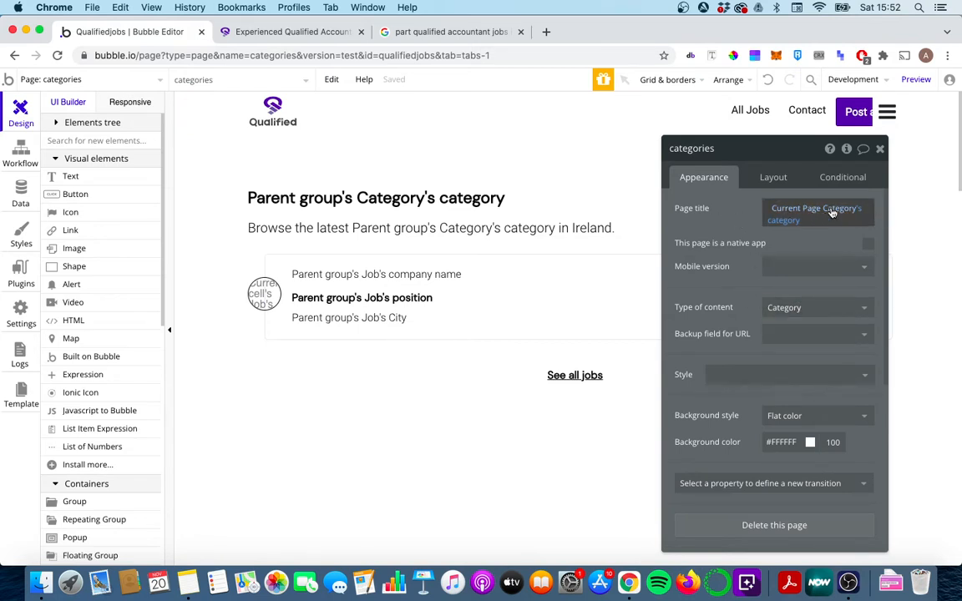
left_click(359, 200)
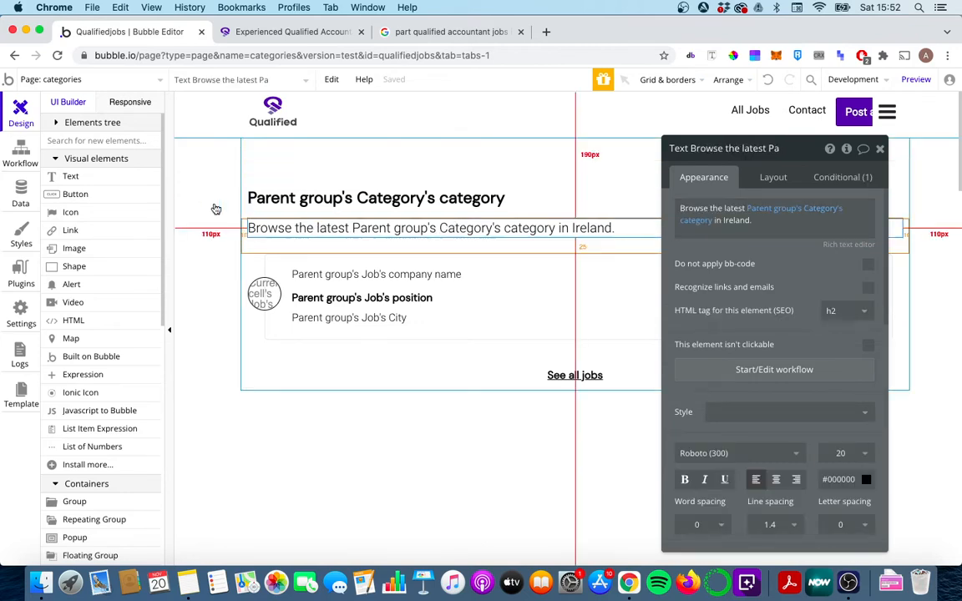
left_click(20, 186)
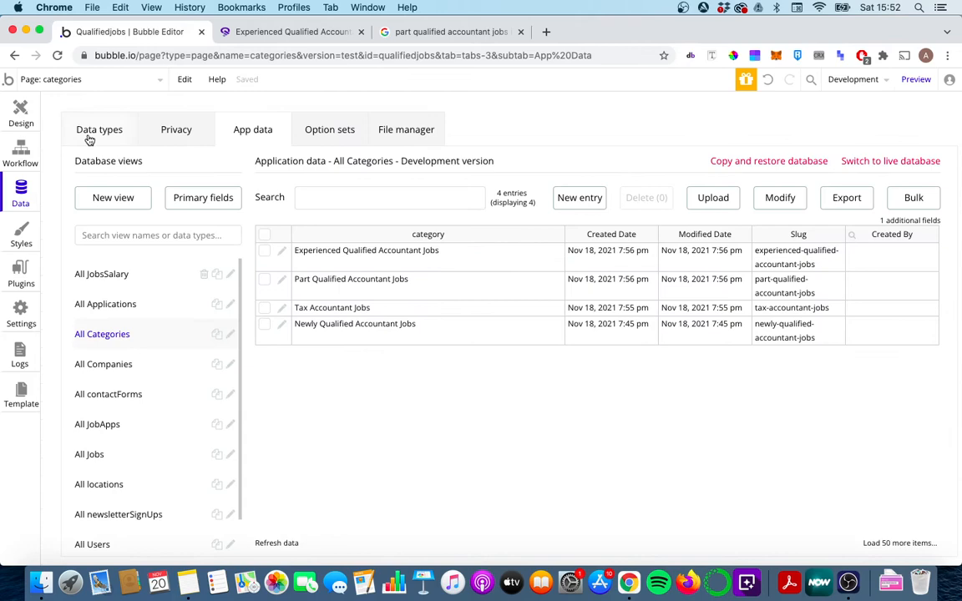
left_click(21, 113)
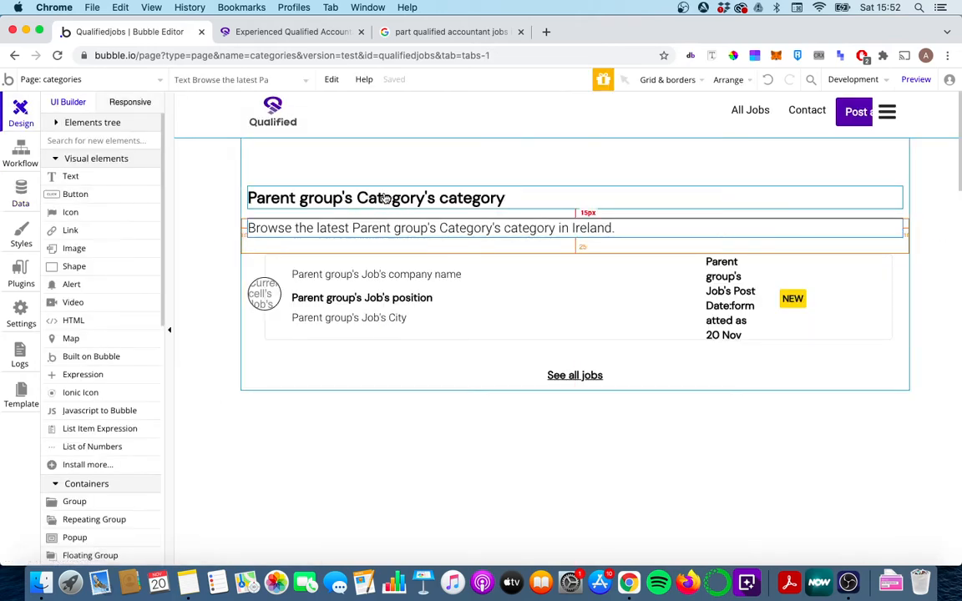
left_click(292, 32)
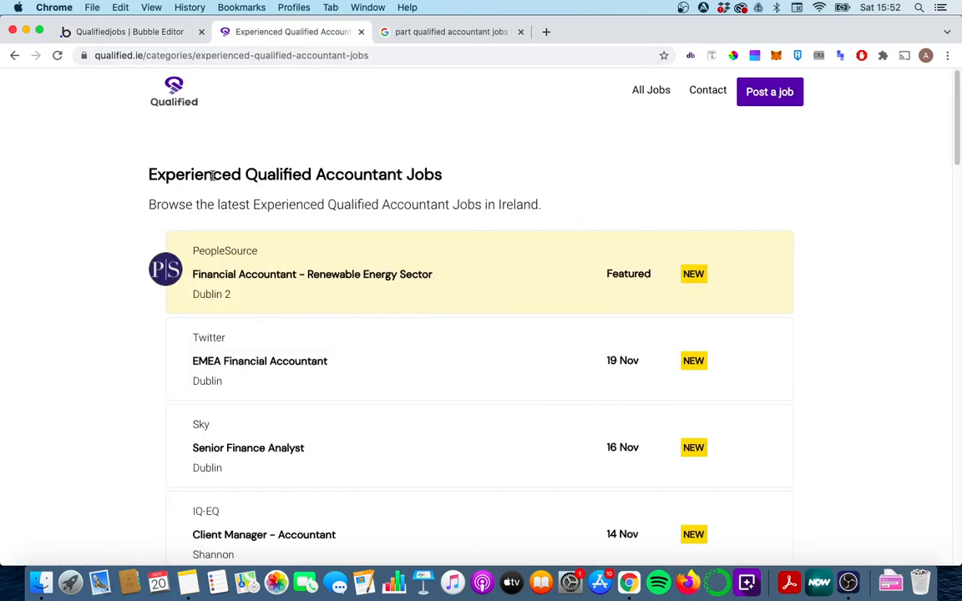
mouse_move(405, 176)
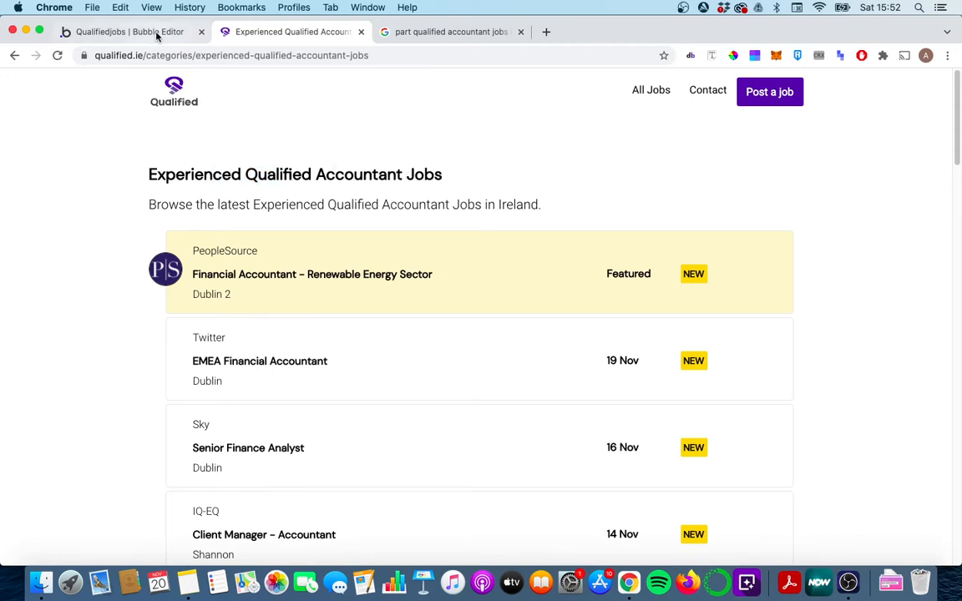
left_click(125, 31)
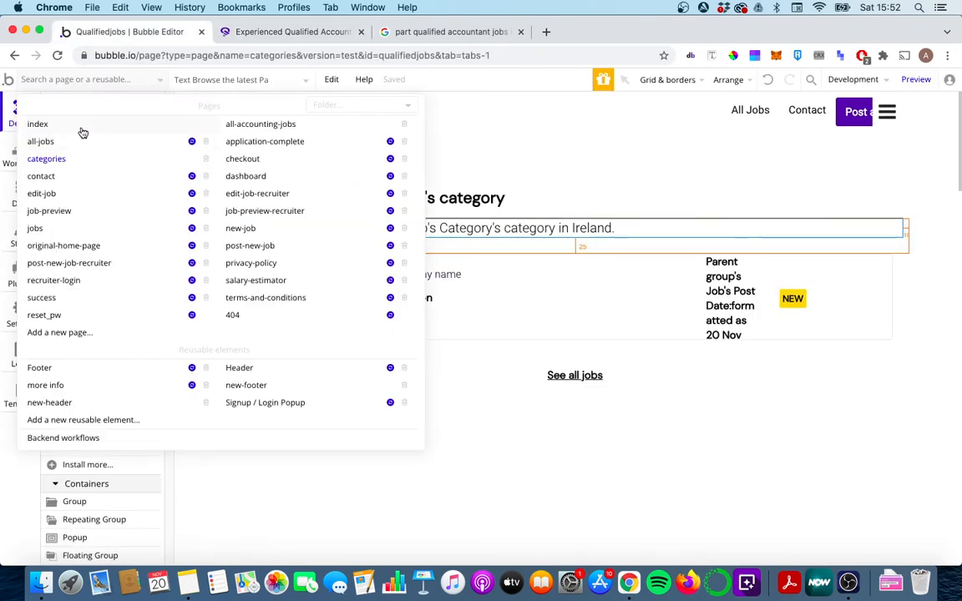
Step: Select the index page's Part Qualified button and deploy the current version to Live
left_click(37, 124)
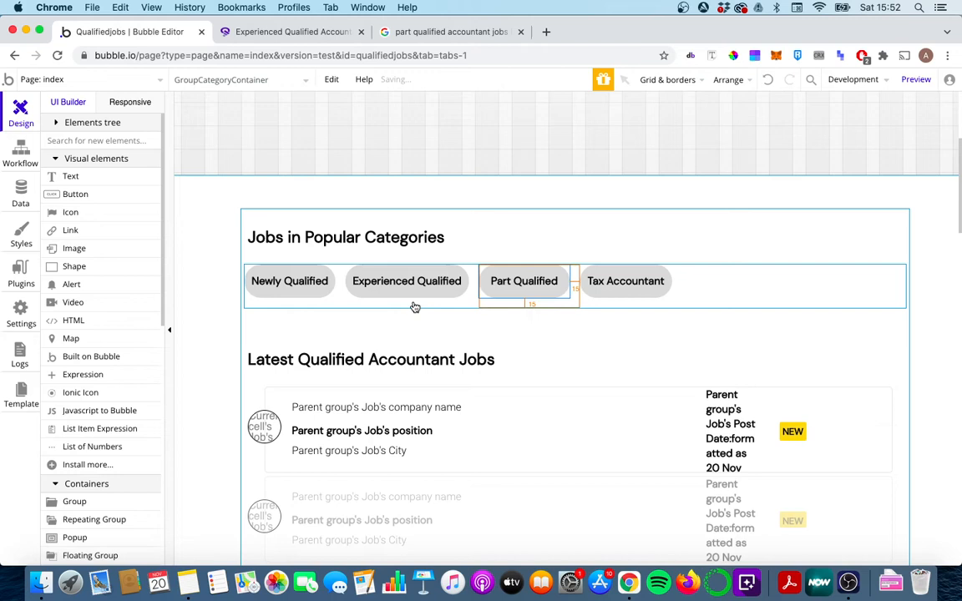
left_click(524, 280)
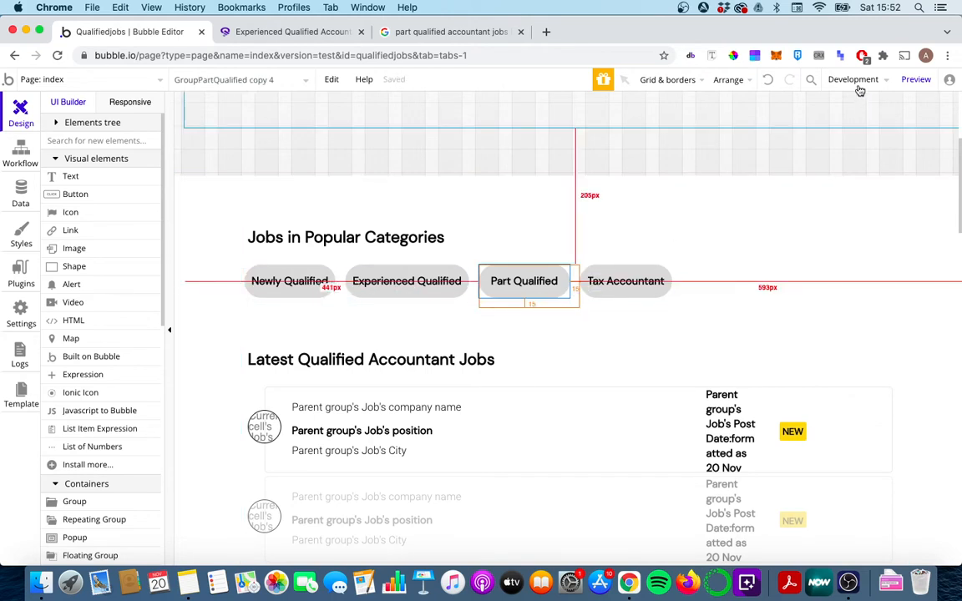
left_click(852, 79)
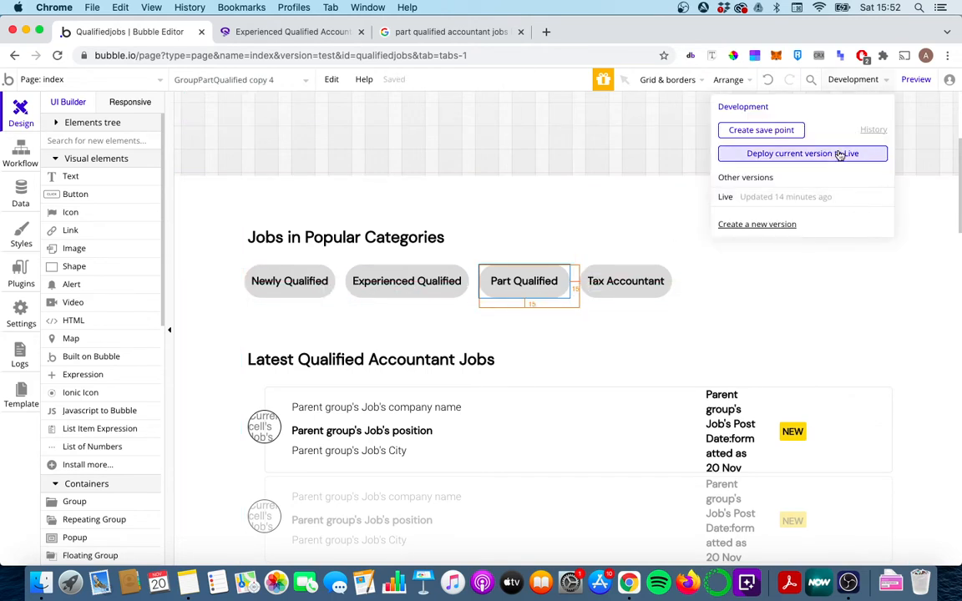
left_click(800, 153)
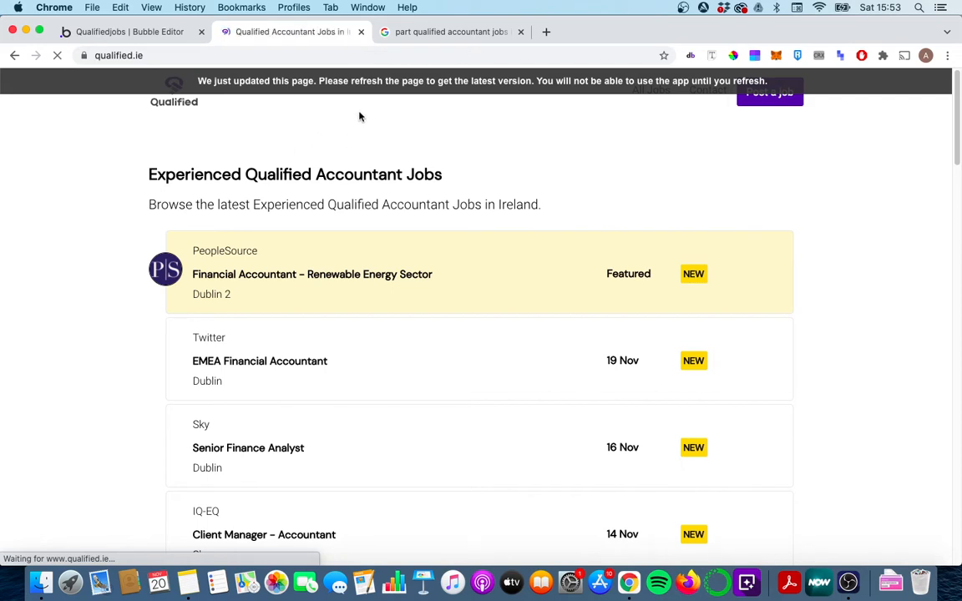
mouse_move(307, 193)
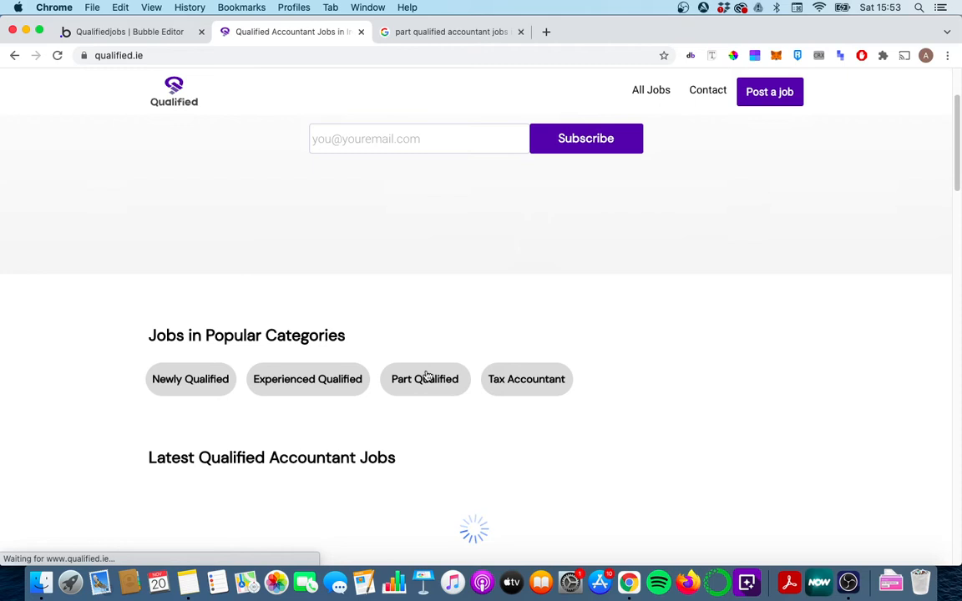
Step: Open the live Part Qualified category page, then view the part qualified Google results
left_click(424, 379)
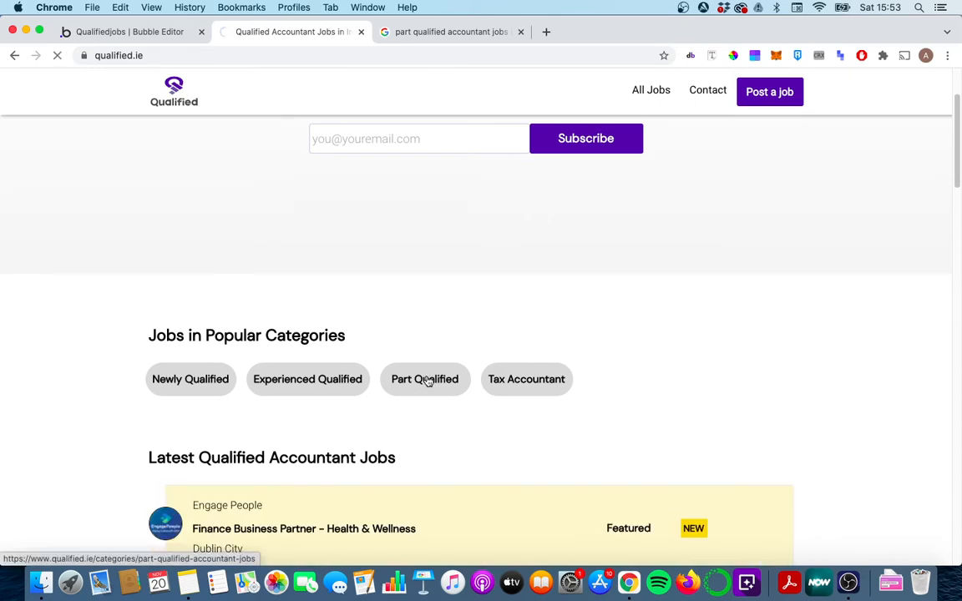
left_click(424, 379)
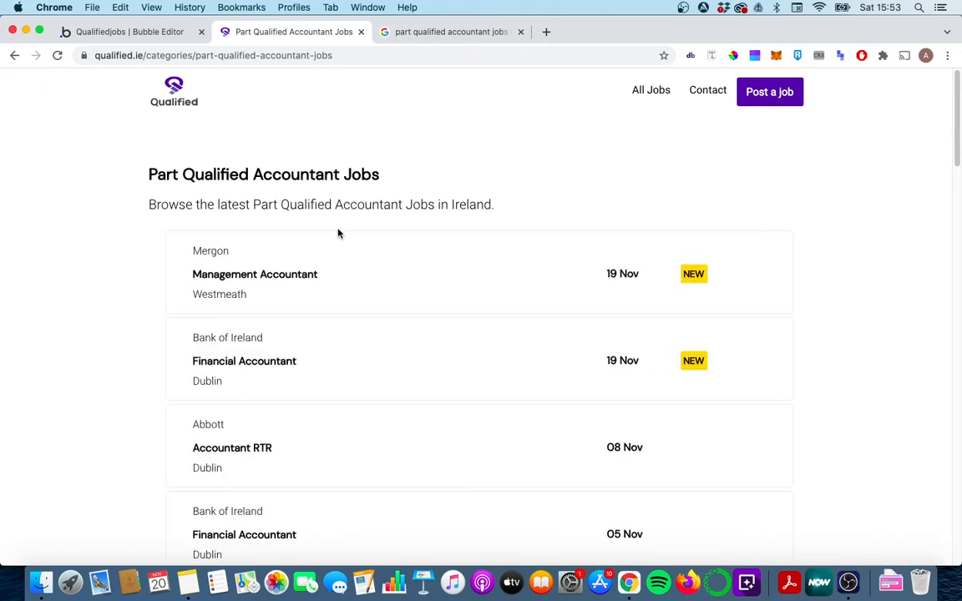
mouse_move(136, 273)
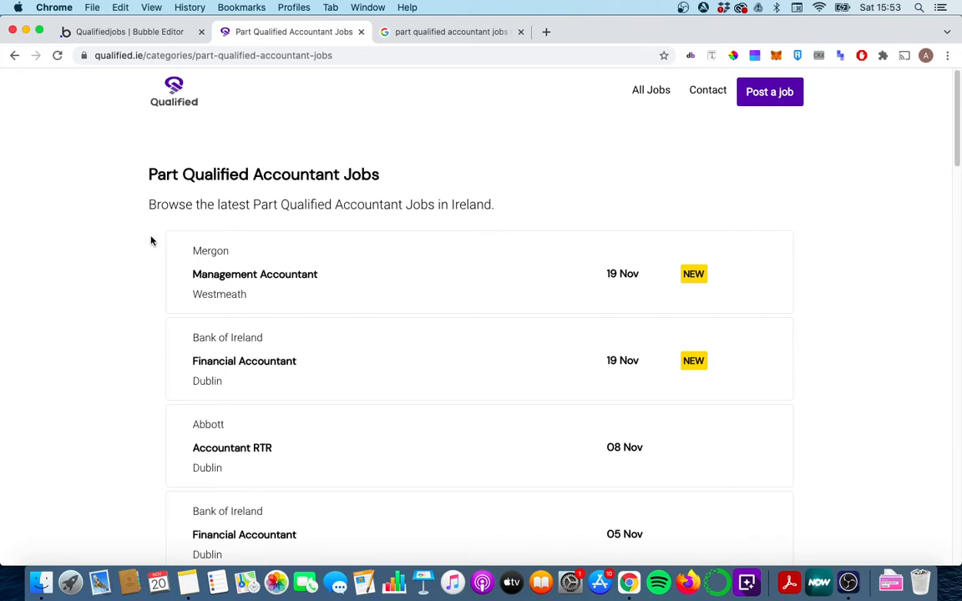
mouse_move(163, 223)
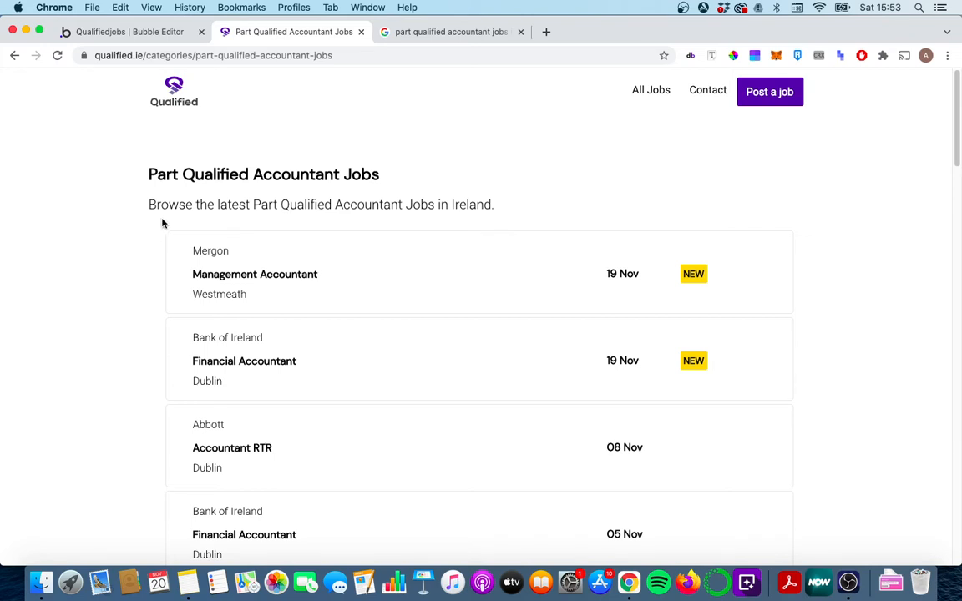
mouse_move(208, 119)
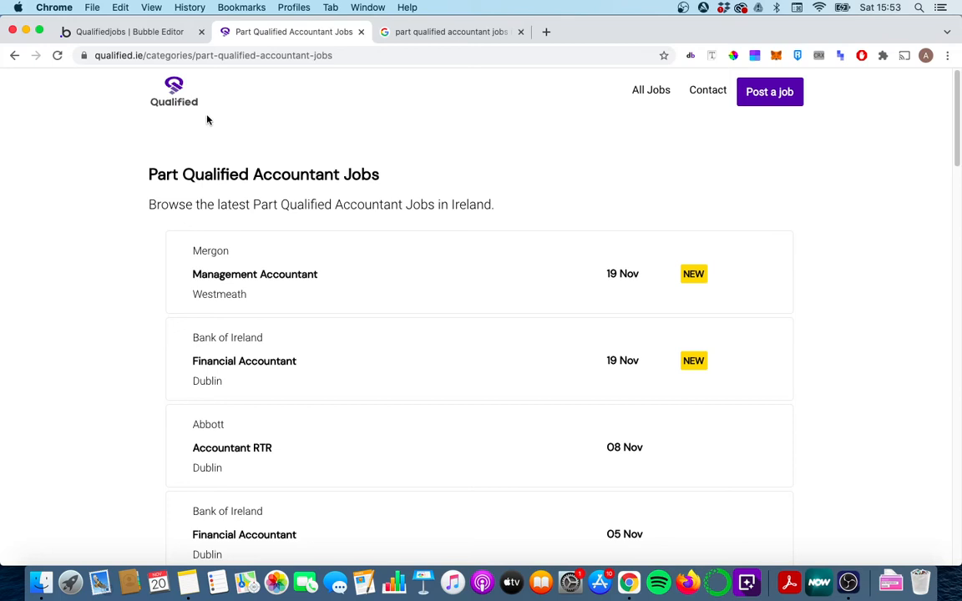
mouse_move(422, 63)
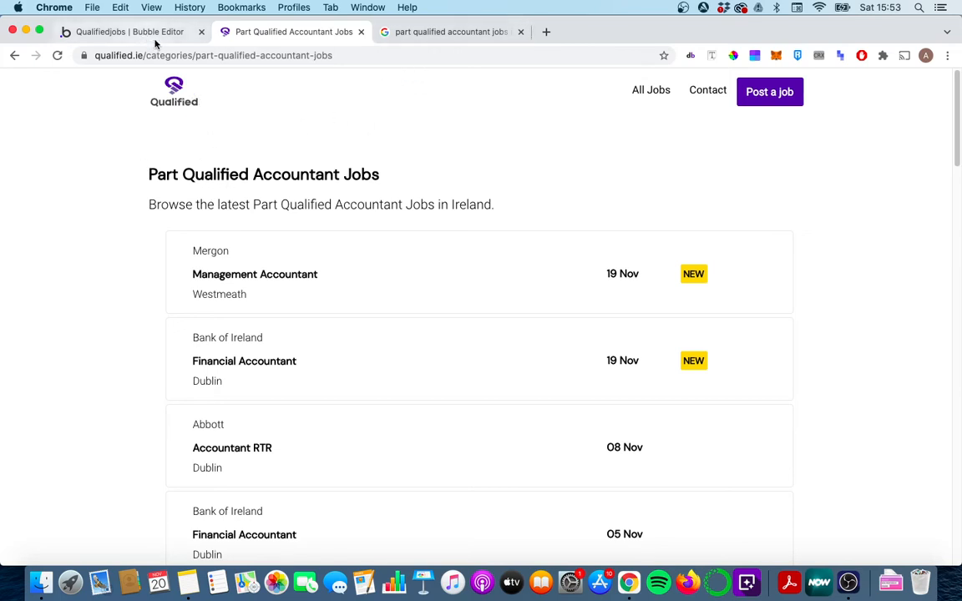
left_click(451, 32)
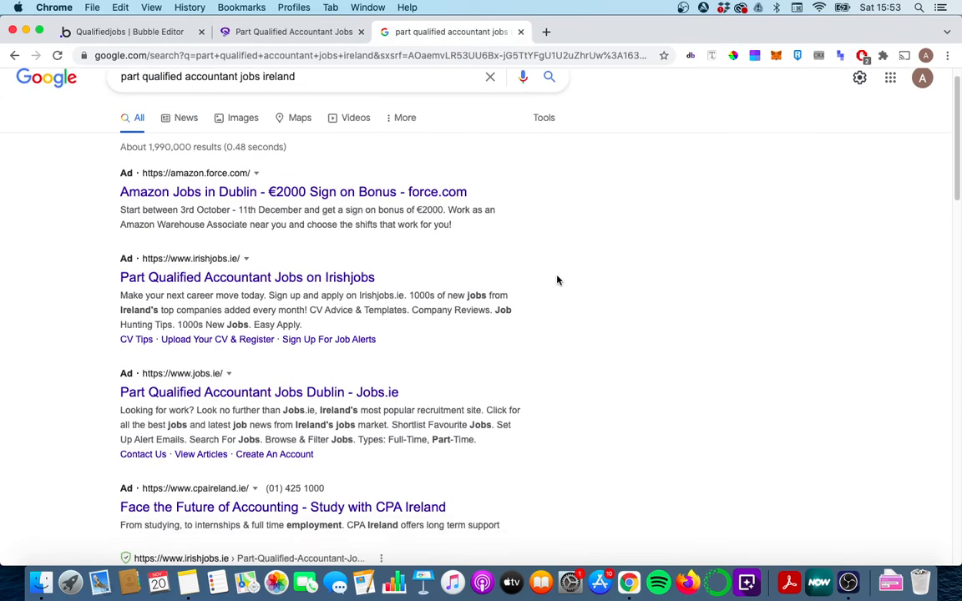
Step: Scroll the part qualified Google results and open the Indeed listing in a new tab
scroll("down", 3)
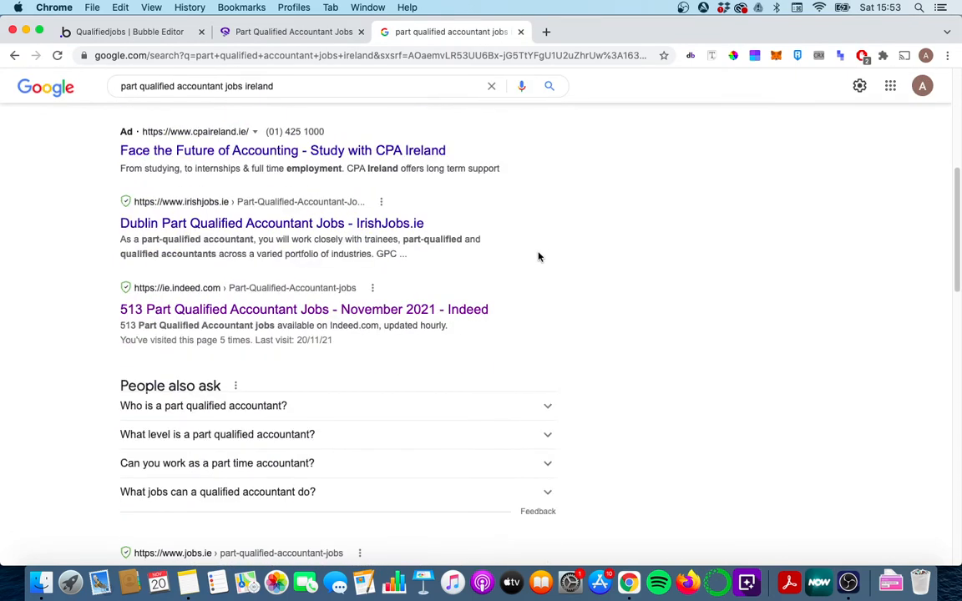
scroll("down", 3)
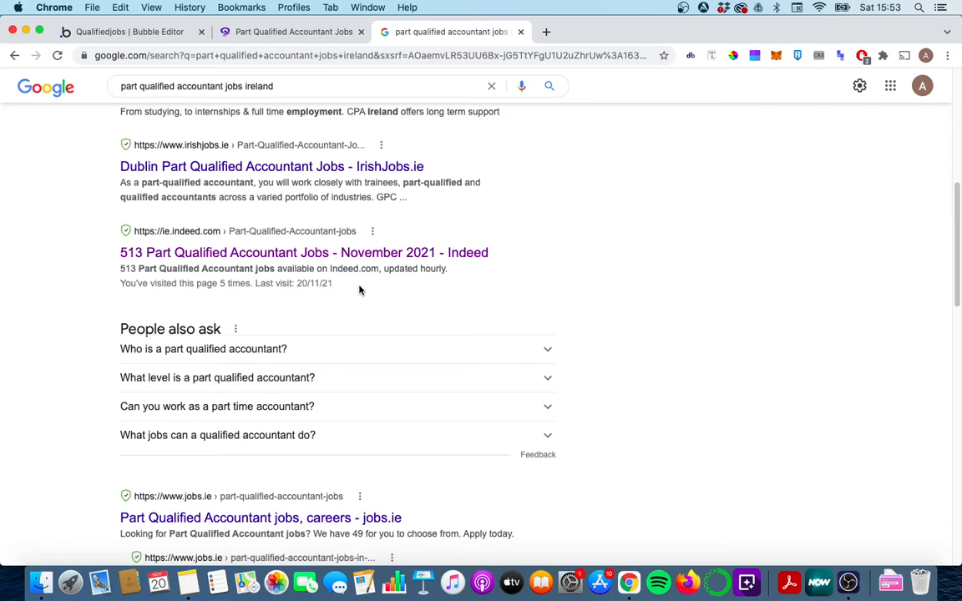
mouse_move(239, 243)
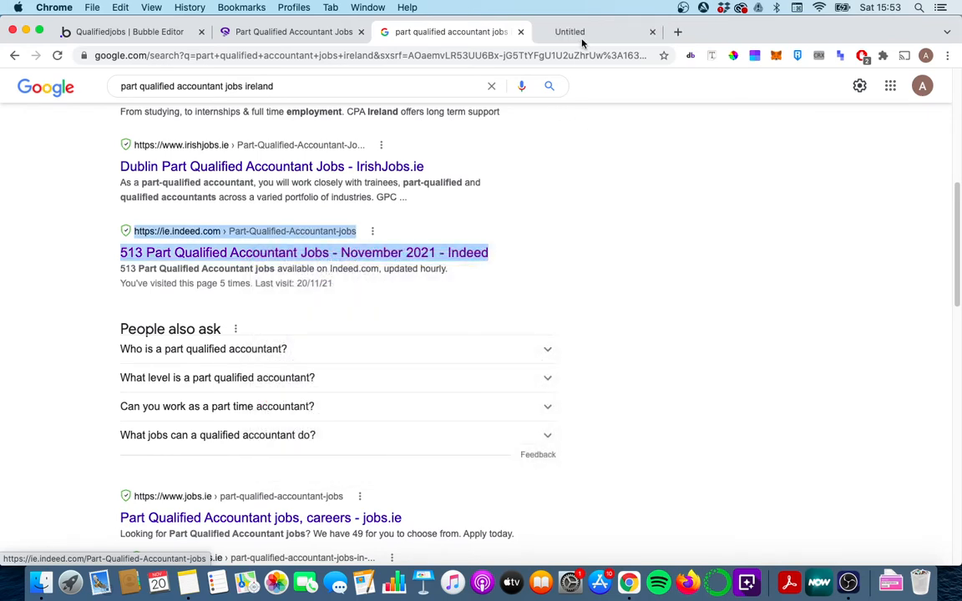
left_click(303, 252)
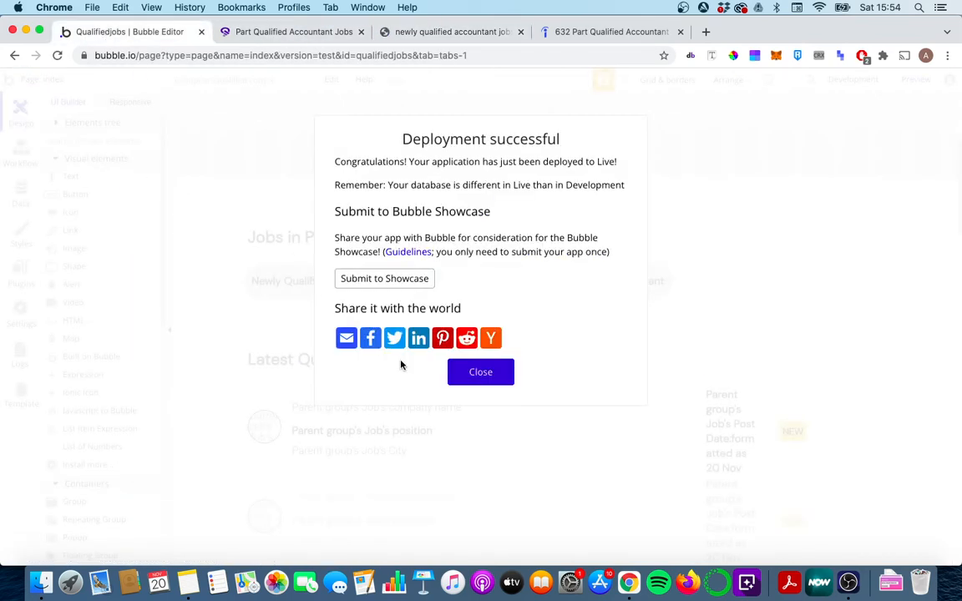
Step: Dismiss the deployment notice, check Category slugs, and reopen the categories page settings
left_click(480, 372)
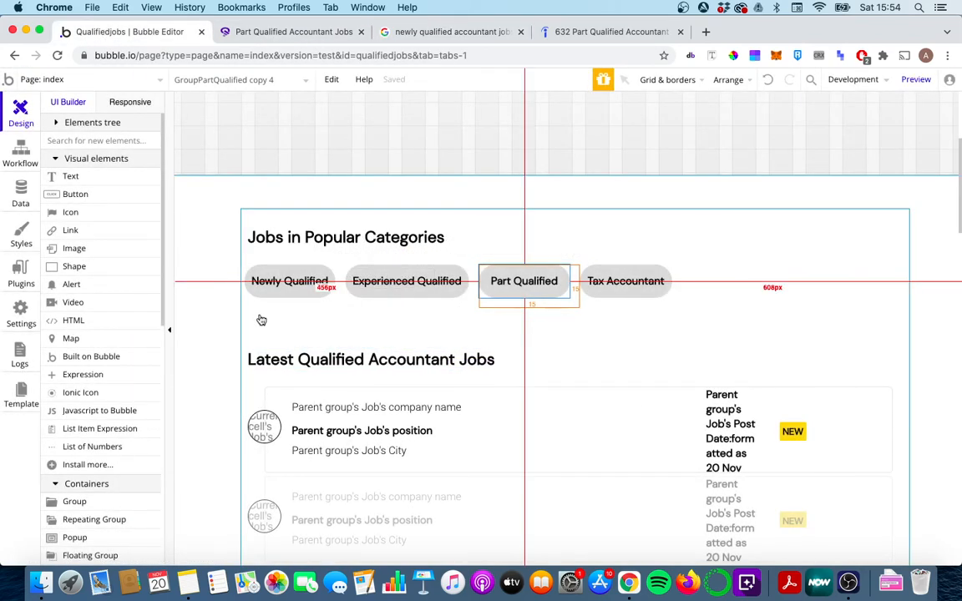
left_click(20, 192)
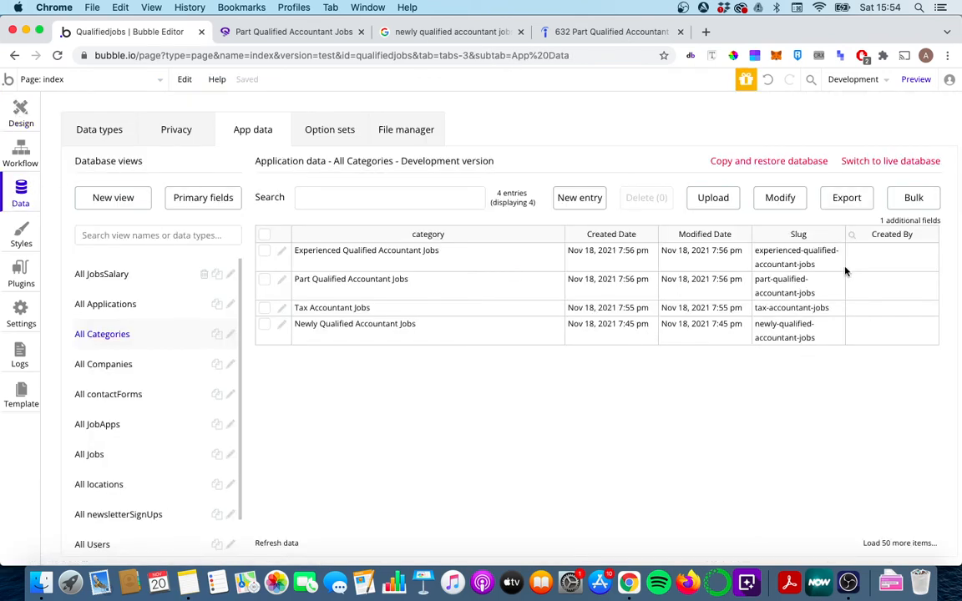
mouse_move(494, 265)
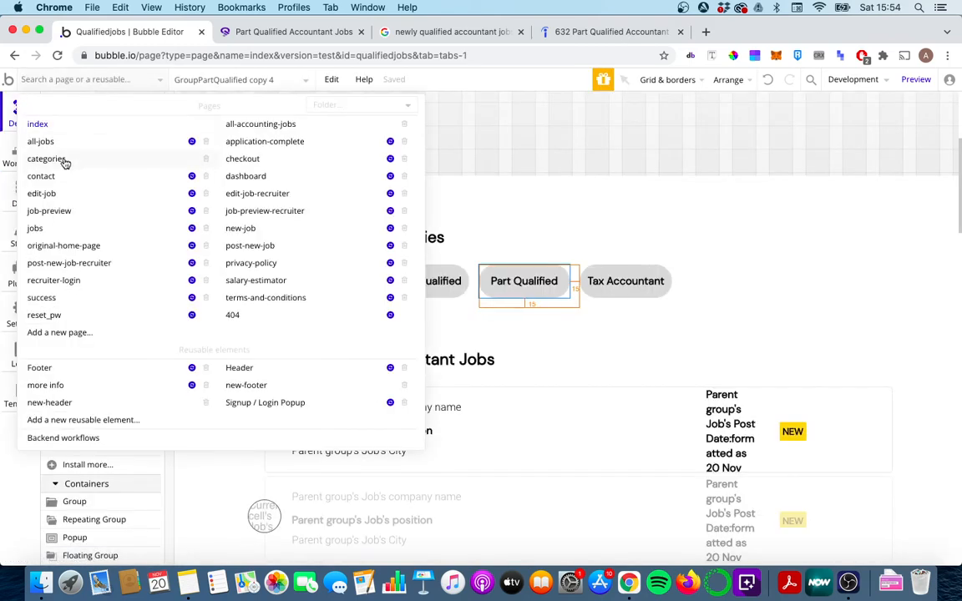
left_click(46, 159)
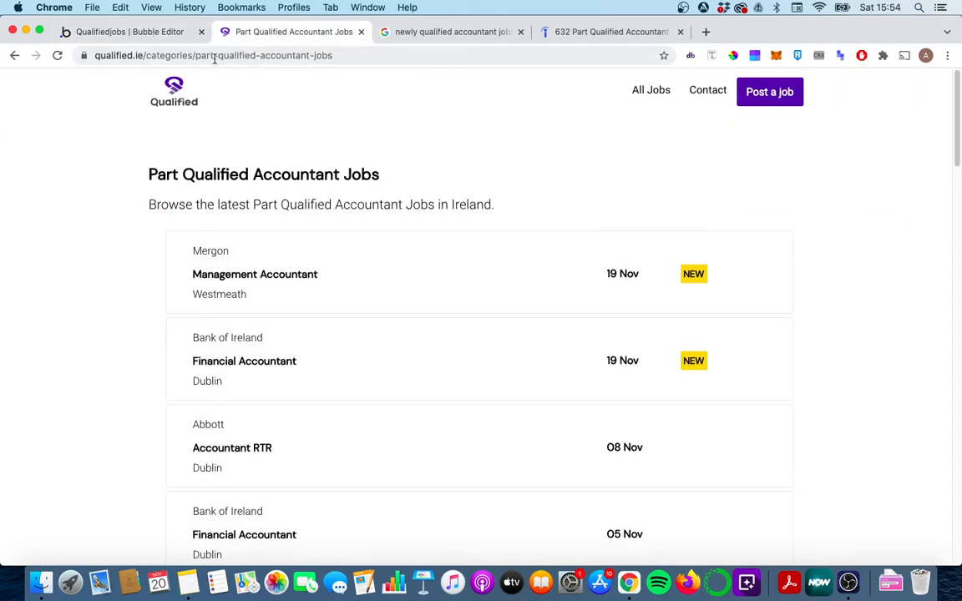
mouse_move(333, 76)
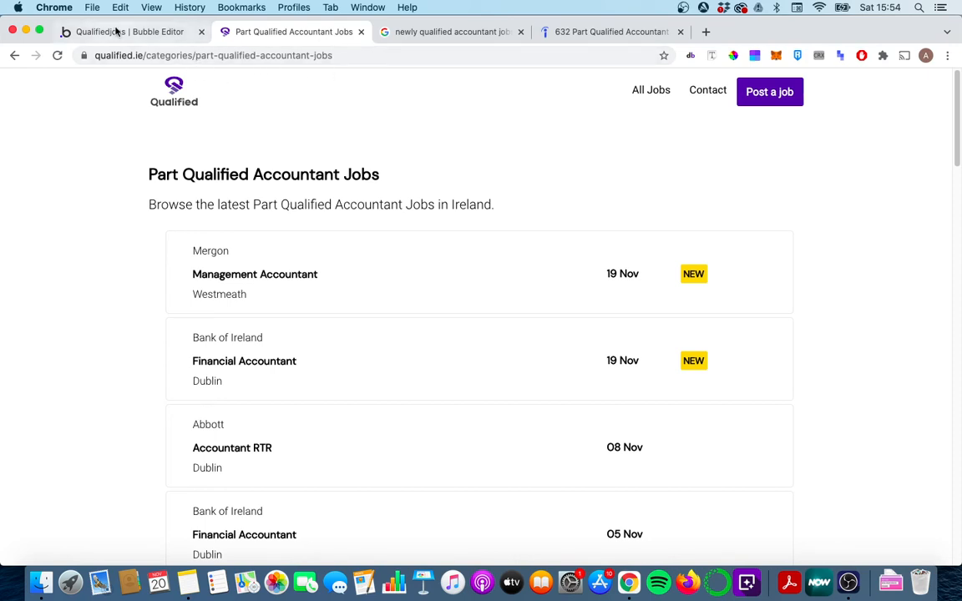
left_click(129, 31)
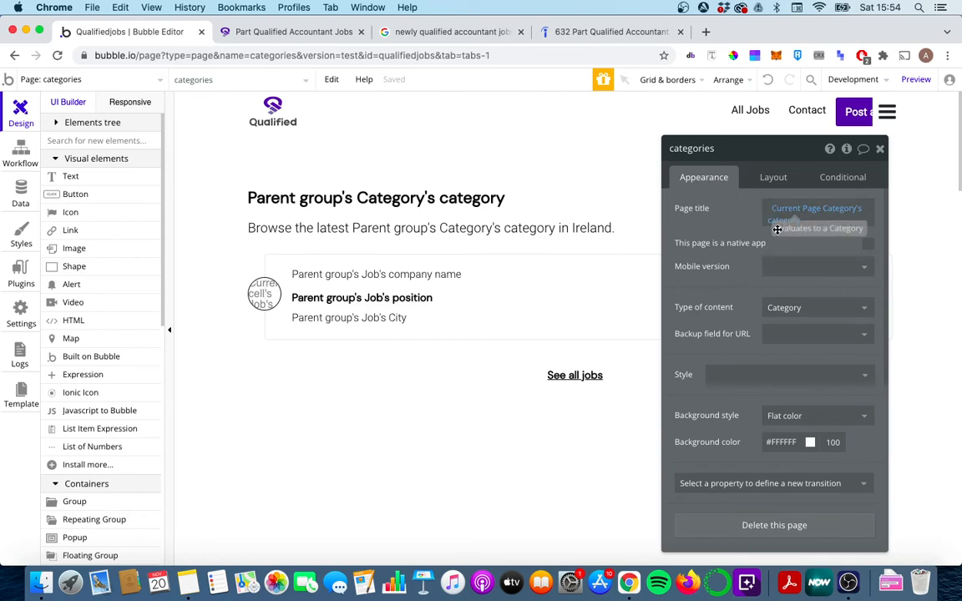
Step: View the four Category records with slugs, close page properties, and glance at Google
left_click(20, 192)
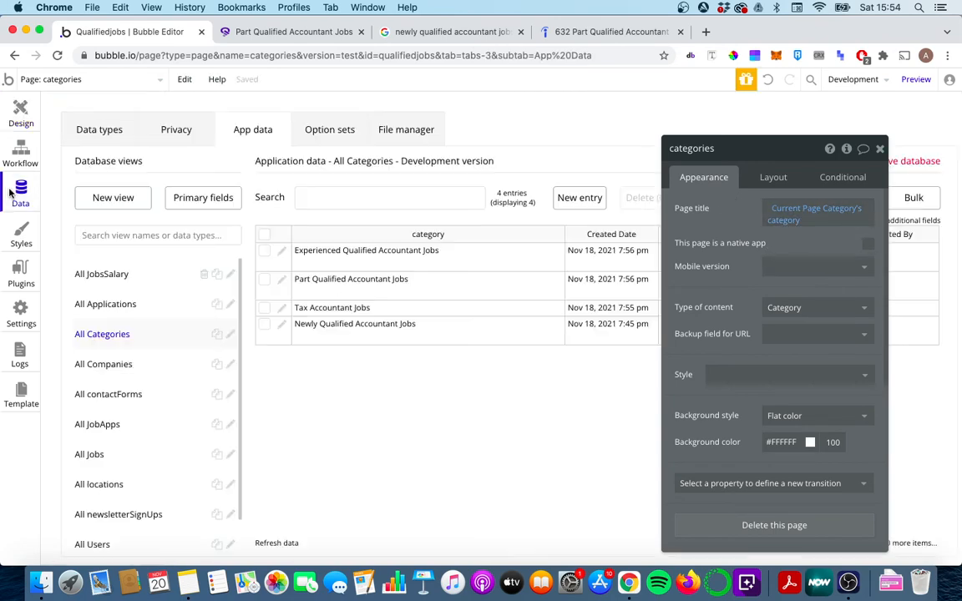
left_click(879, 148)
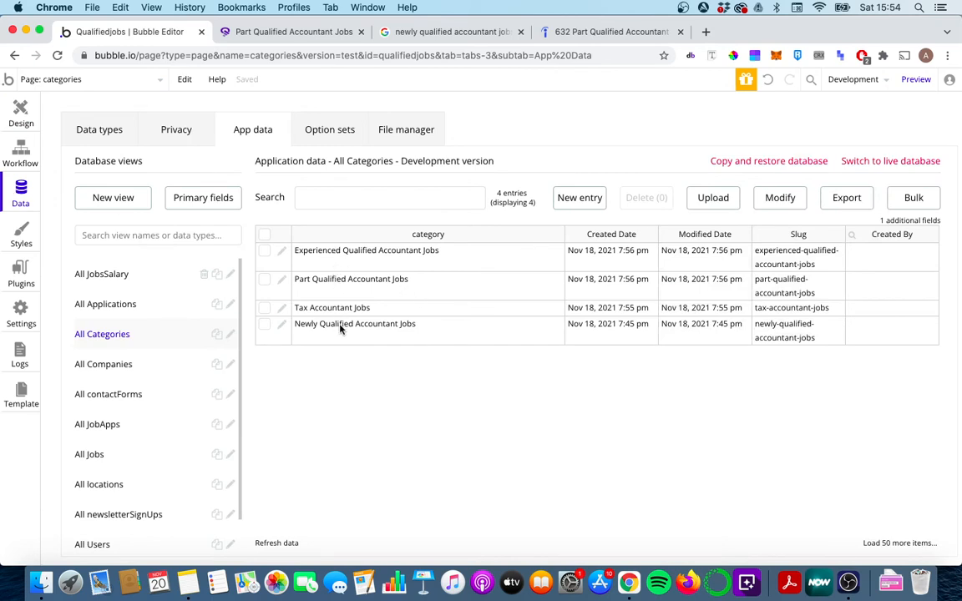
mouse_move(344, 281)
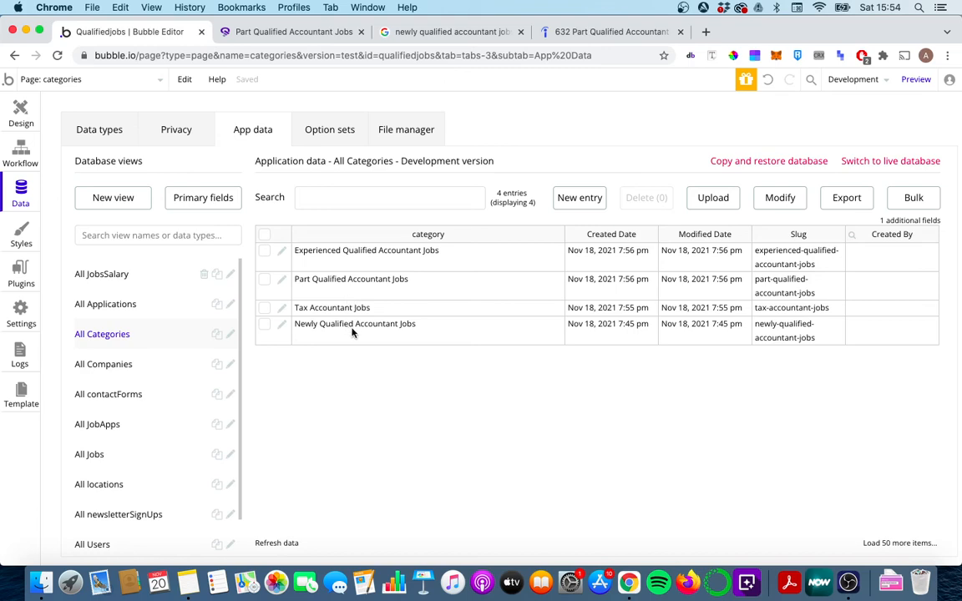
mouse_move(320, 334)
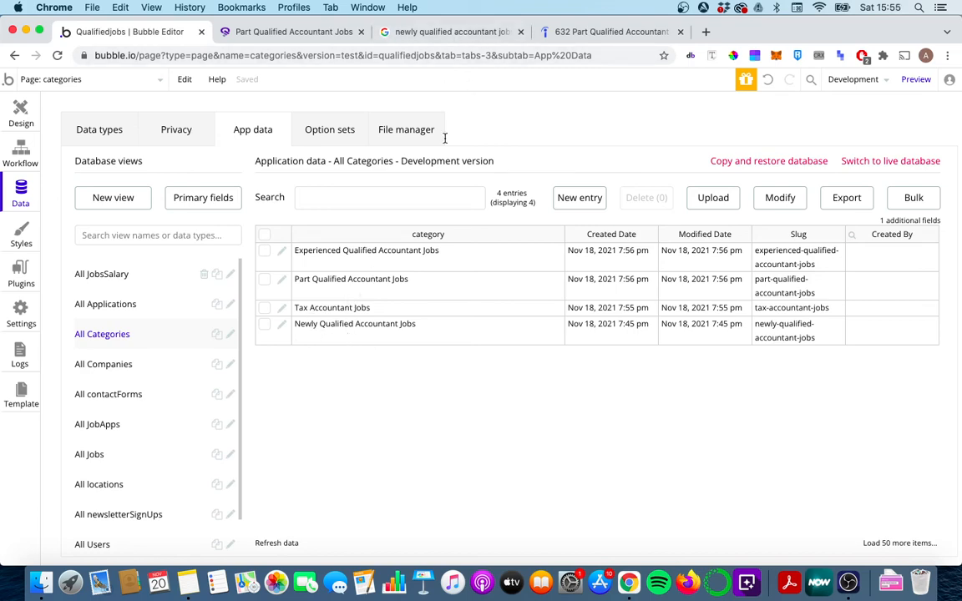
left_click(451, 32)
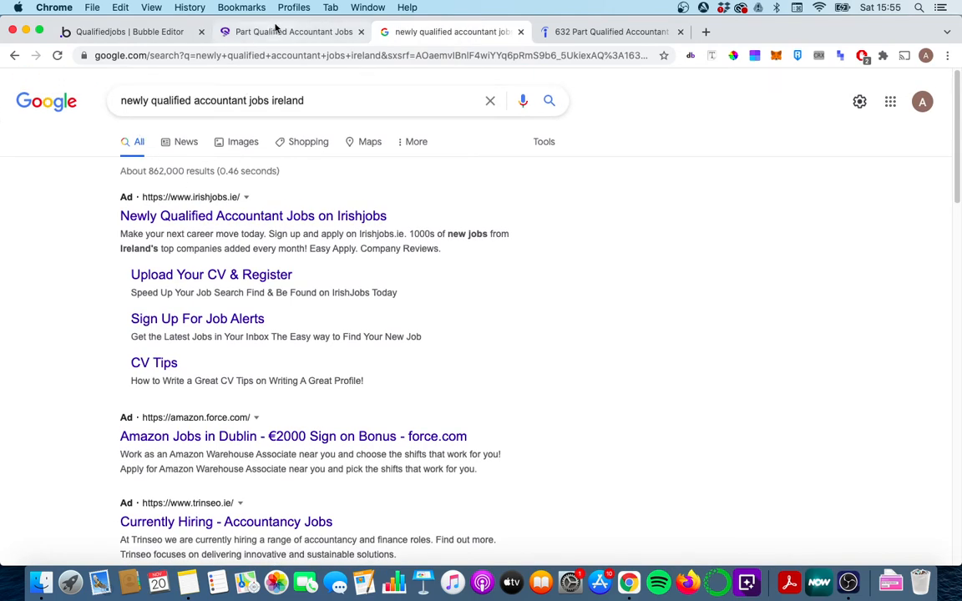
left_click(125, 32)
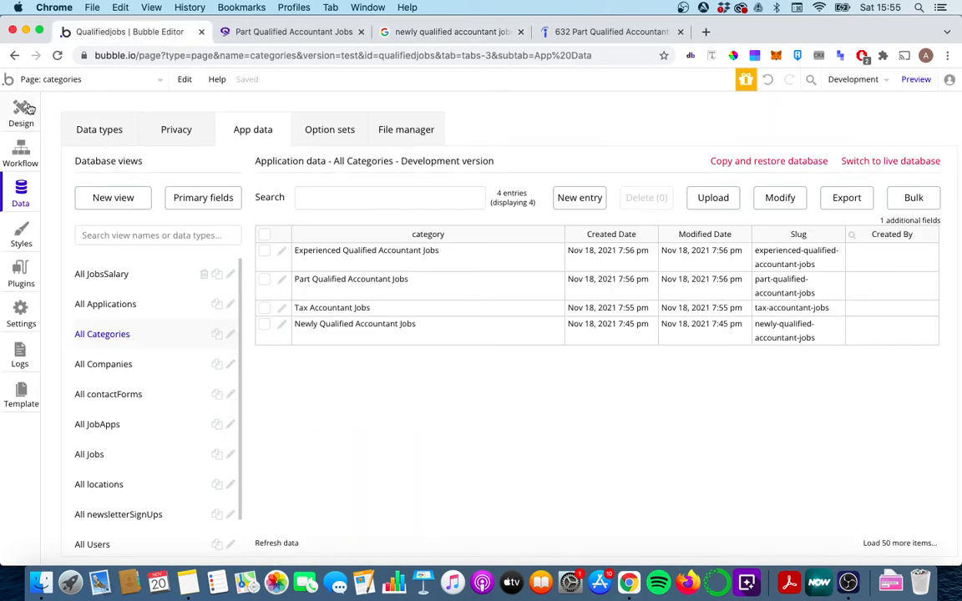
Step: Return to the categories page design, then read newly qualified competitor snippets on Google
left_click(21, 112)
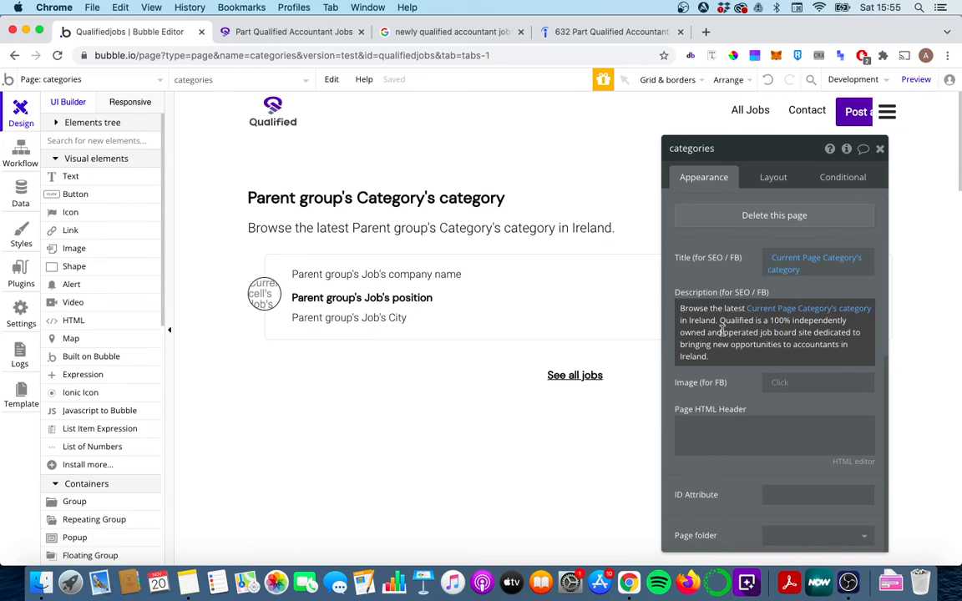
mouse_move(718, 324)
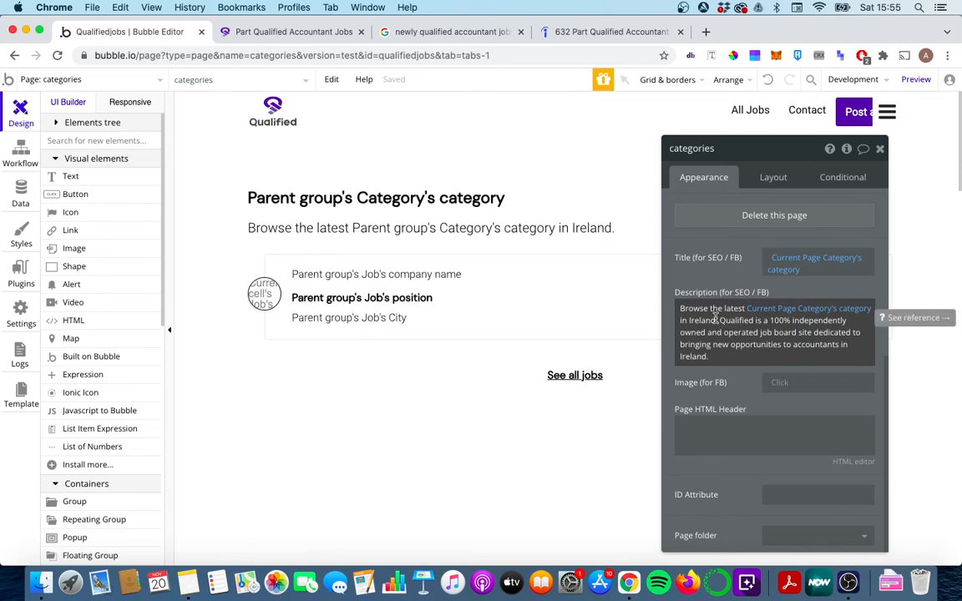
mouse_move(398, 31)
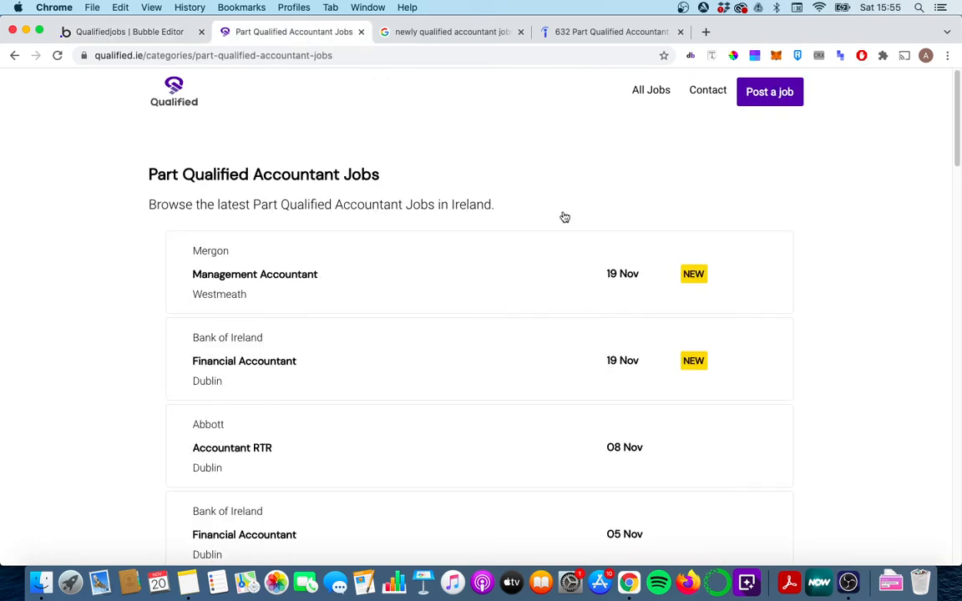
left_click(449, 32)
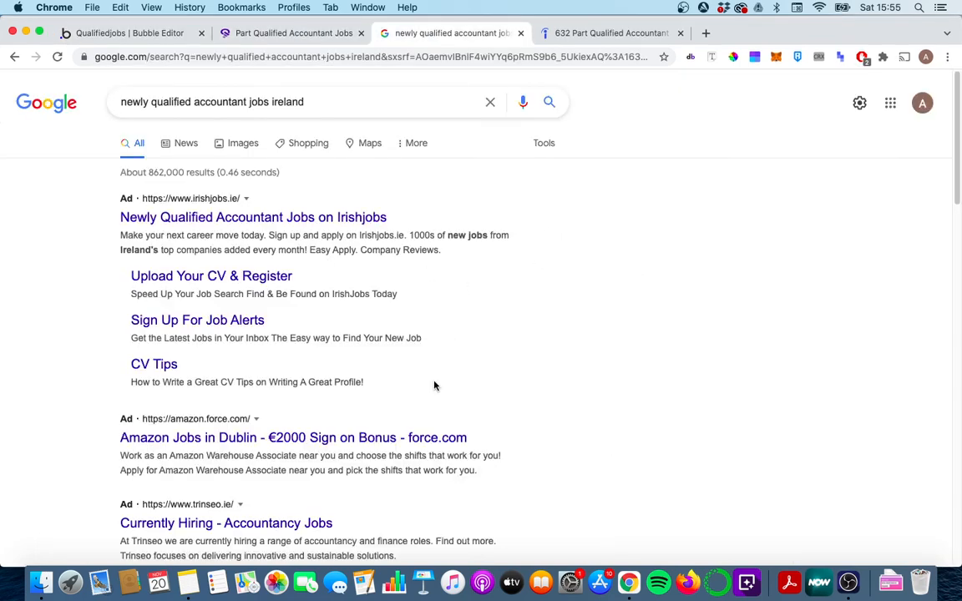
scroll("down", 3)
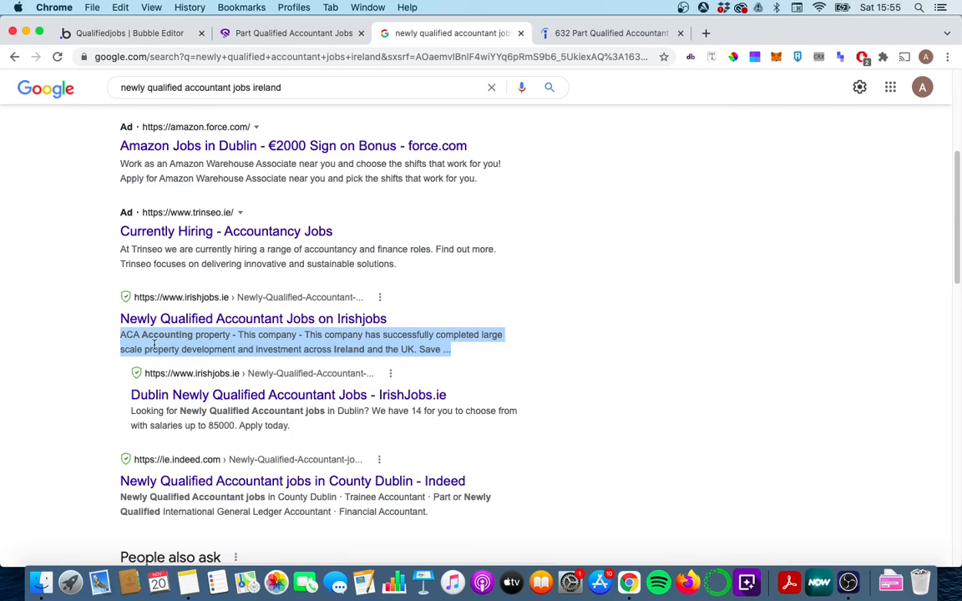
scroll("down", 3)
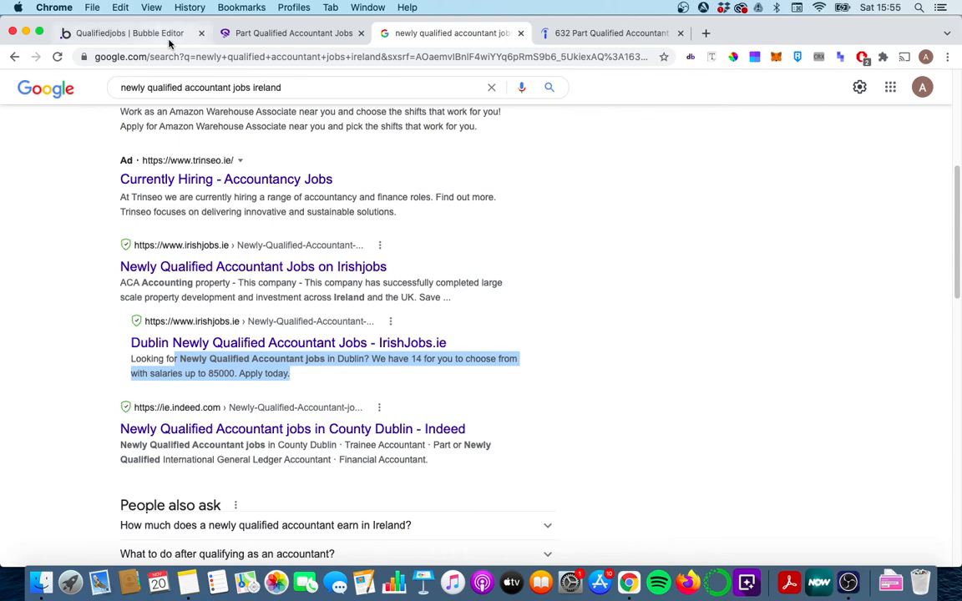
Step: Back in the Bubble editor, select the categories page's dynamic category heading
left_click(129, 33)
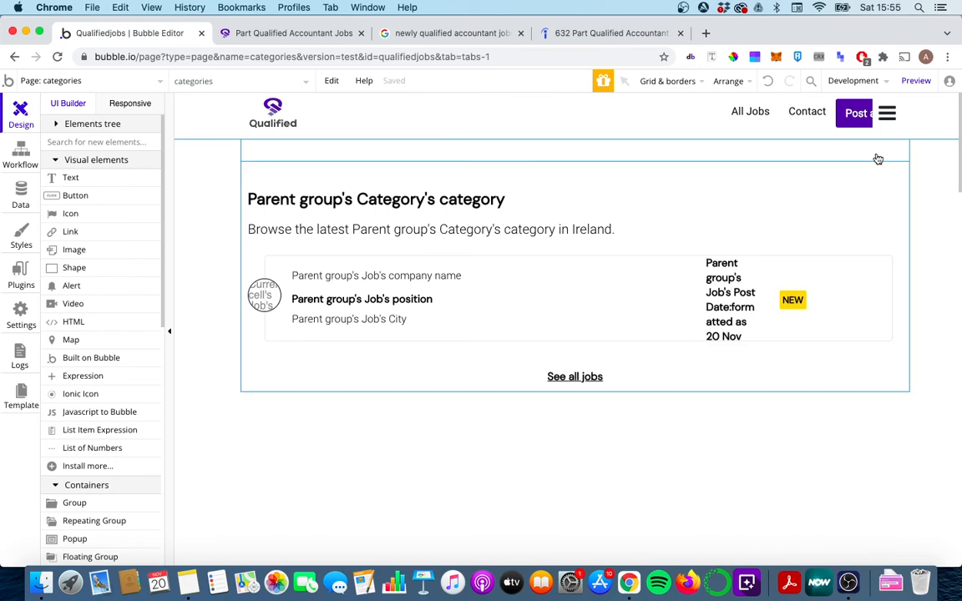
left_click(375, 199)
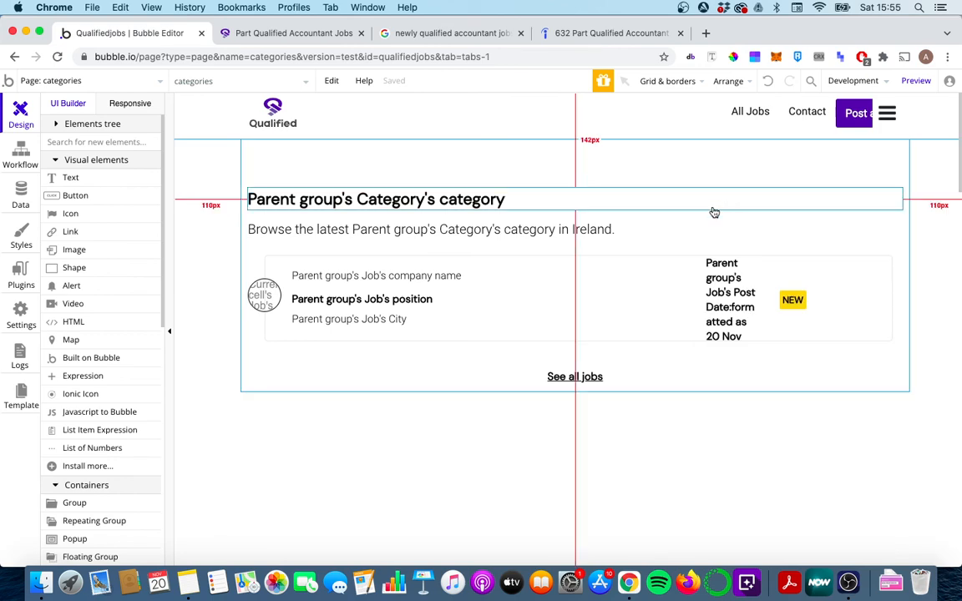